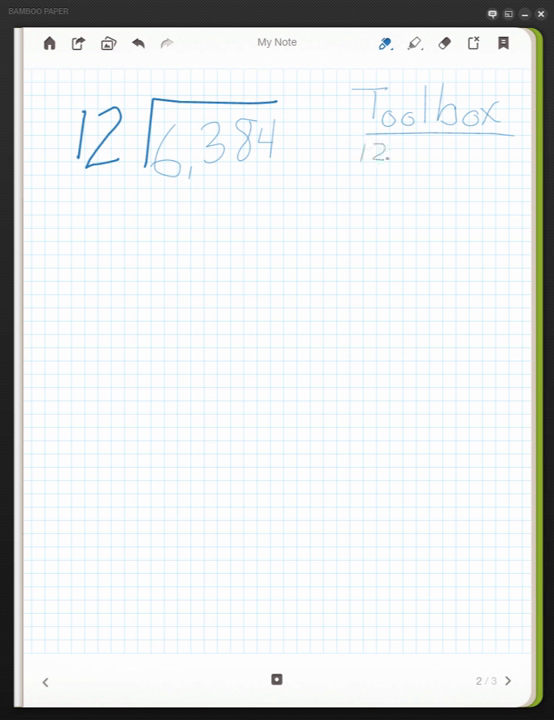
- Handwrite the toolbox facts 12×1=12 through 12×5=60 beneath the Toolbox heading and underline them
{"action": "left_click_drag", "start_coordinate": [390, 155], "coordinate": [410, 155]}
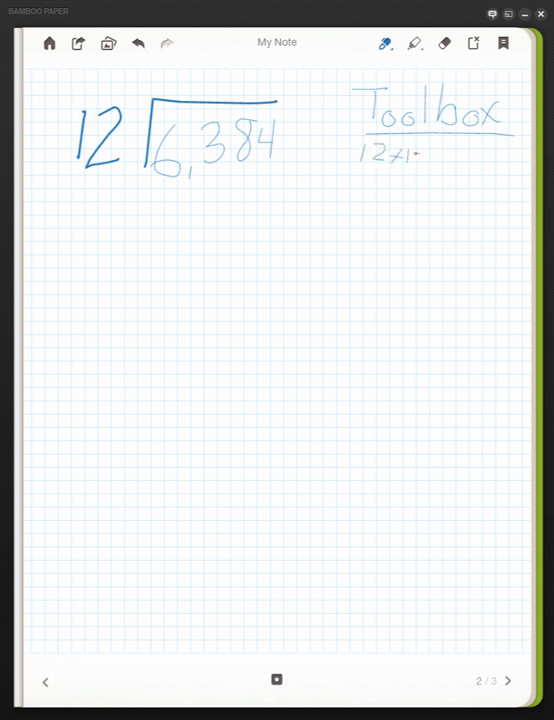
{"action": "left_click_drag", "start_coordinate": [415, 155], "coordinate": [450, 155]}
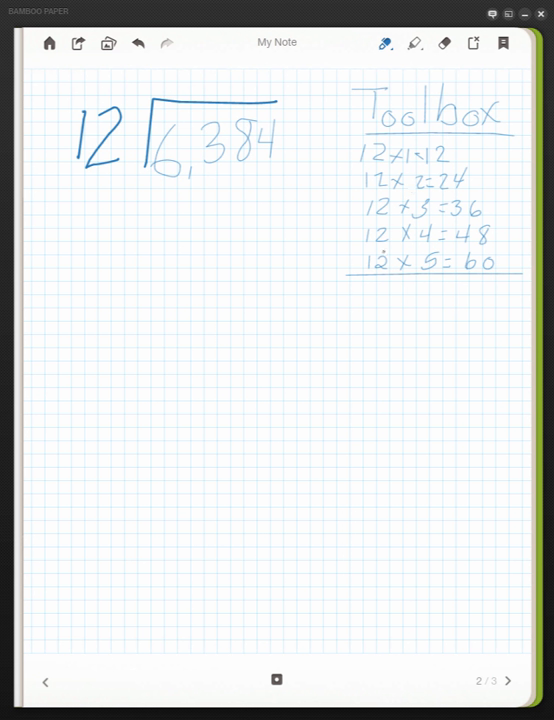
- Write 12×10=120 and the rows down to 12×50=600, then rule a line beneath
{"action": "left_click_drag", "start_coordinate": [366, 288], "coordinate": [385, 300]}
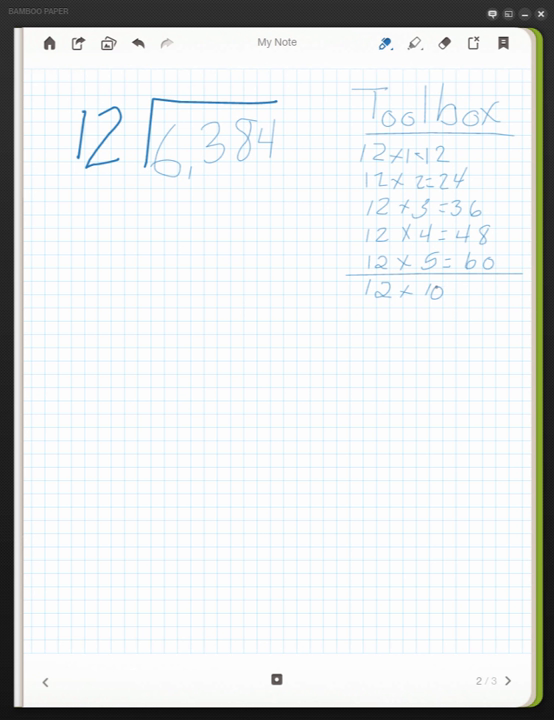
{"action": "left_click_drag", "start_coordinate": [445, 291], "coordinate": [457, 295]}
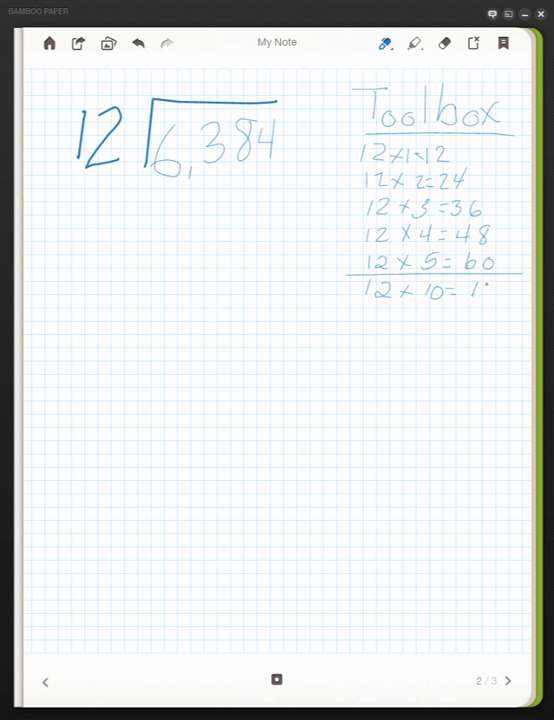
{"action": "type", "text": "120"}
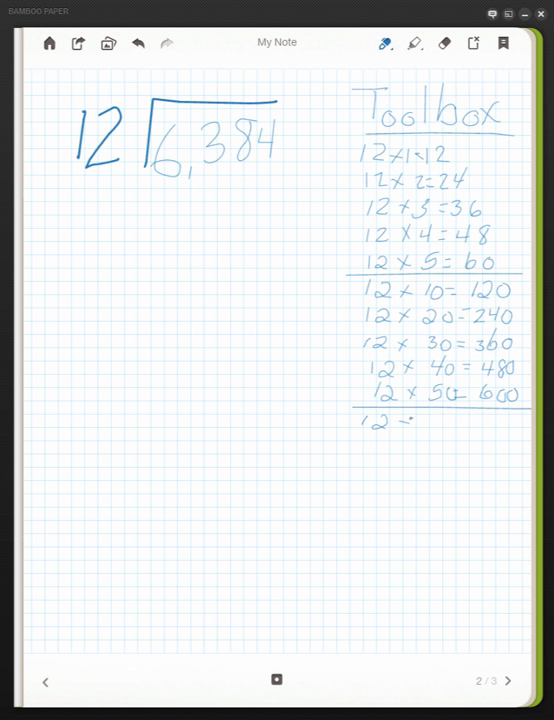
- Write 12×100=1,200, 12×200=2,400, 12×300=3,600 through 12×500=6,000, and start the bracket line
{"action": "type", "text": "×100 = 1,200"}
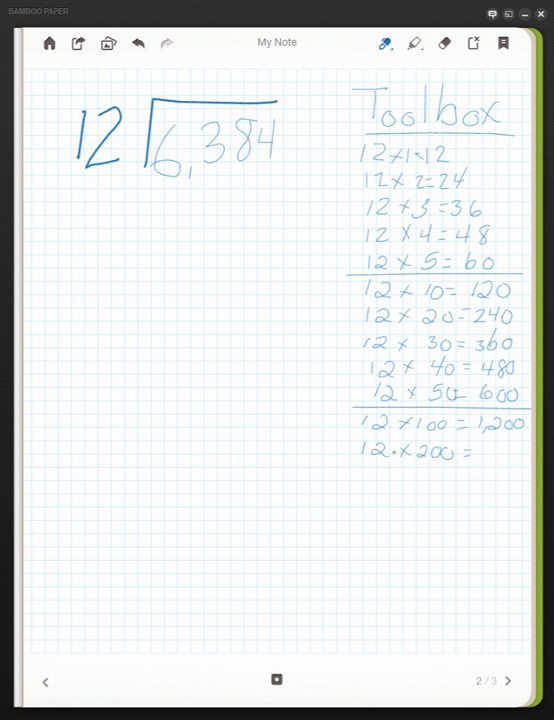
{"action": "left_click_drag", "start_coordinate": [478, 448], "coordinate": [490, 455]}
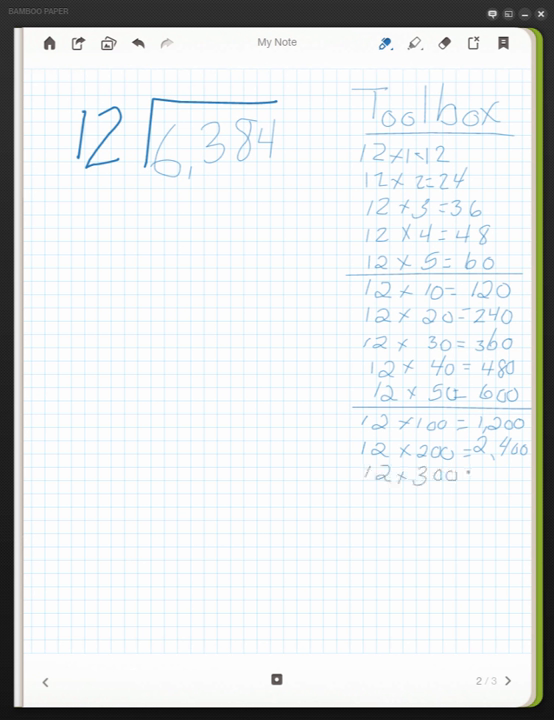
{"action": "type", "text": "=3,600"}
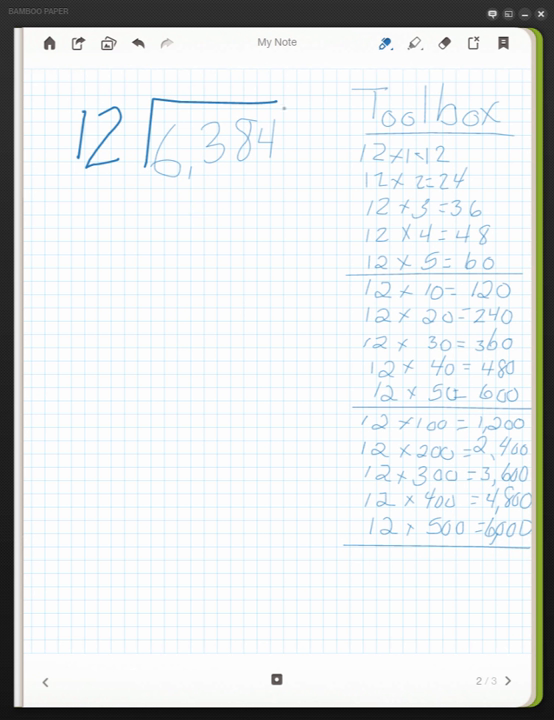
{"action": "left_click_drag", "start_coordinate": [271, 100], "coordinate": [271, 300]}
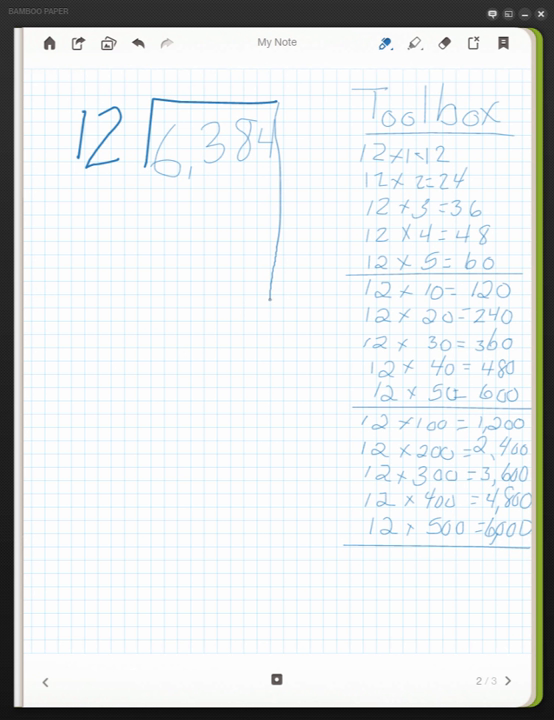
- Extend the column line down the page and subtract 6,000 from 6,384, noting 500 and remainder 384
{"action": "left_click_drag", "start_coordinate": [268, 290], "coordinate": [262, 630]}
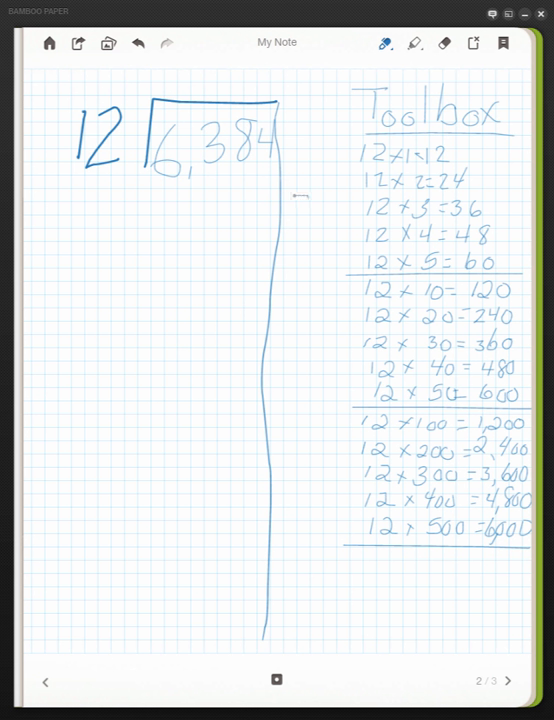
{"action": "left_click_drag", "start_coordinate": [290, 190], "coordinate": [325, 190]}
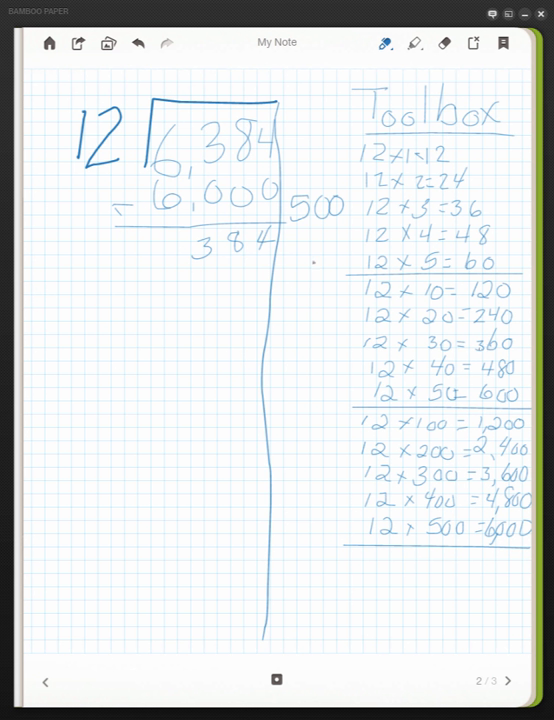
- Note 30 as partial quotient, subtract 360 from 384 leaving 24, and open the pen palette
{"action": "type", "text": "30"}
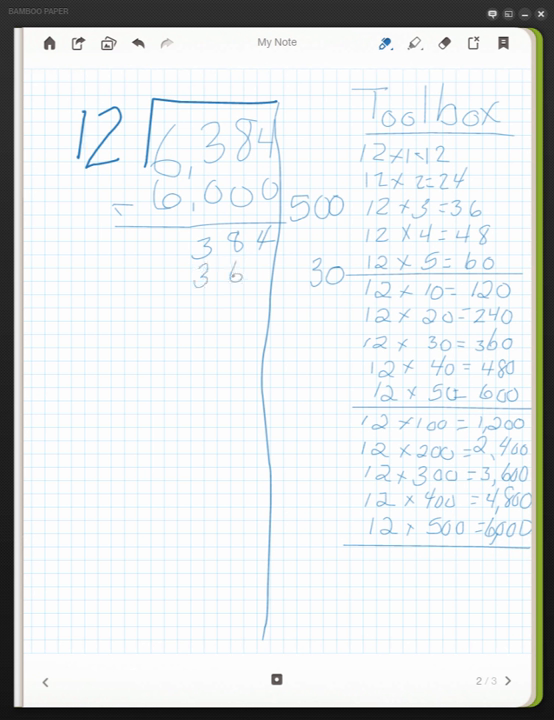
{"action": "type", "text": "360"}
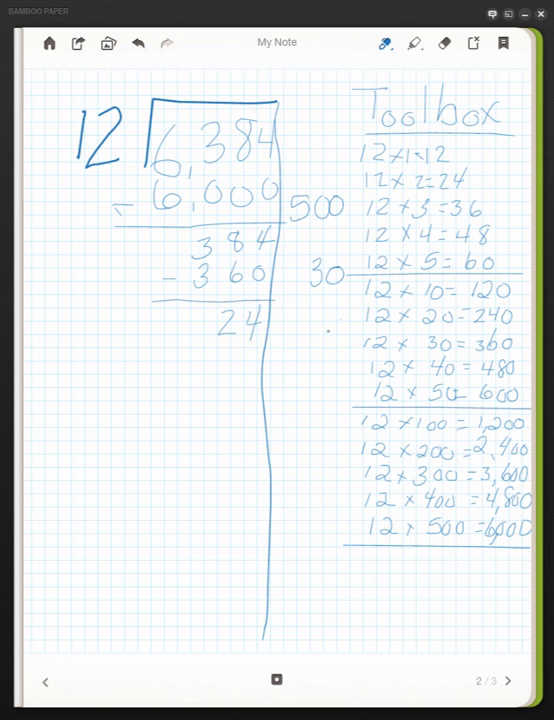
{"action": "left_click", "coordinate": [396, 43]}
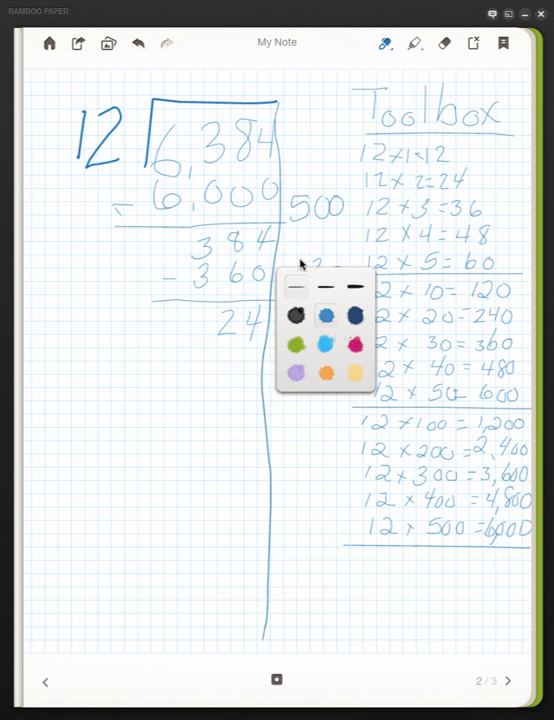